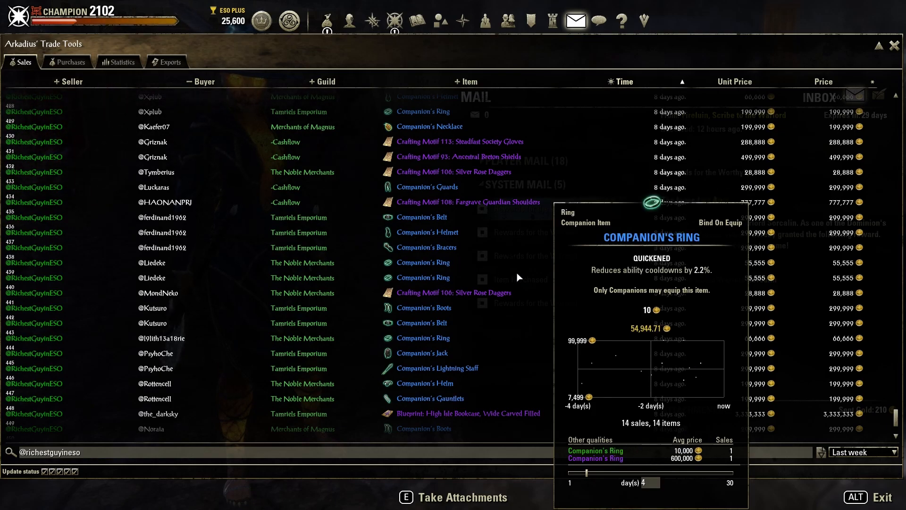
pyautogui.scroll(-3)
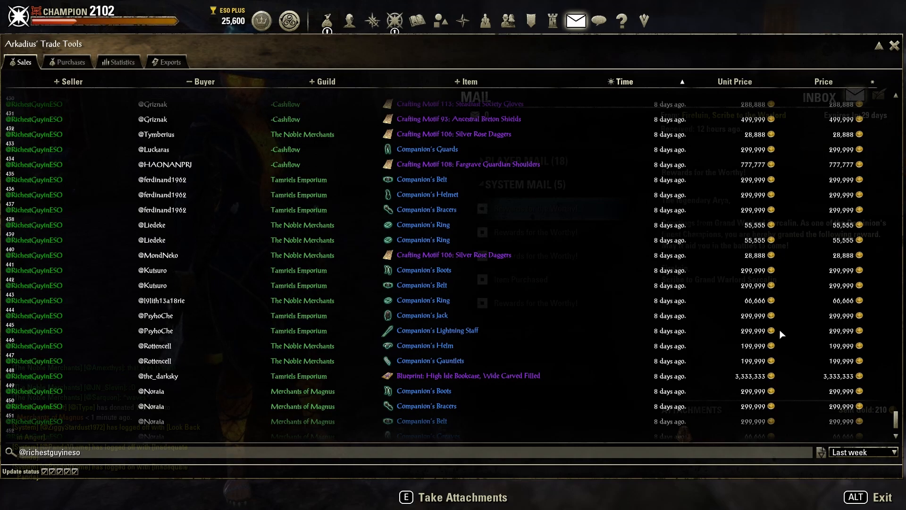
pyautogui.scroll(3)
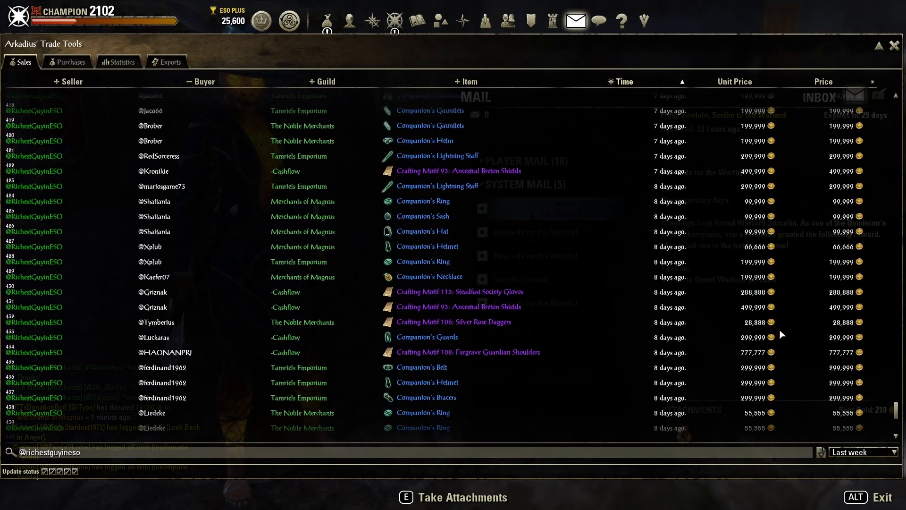
pyautogui.scroll(3)
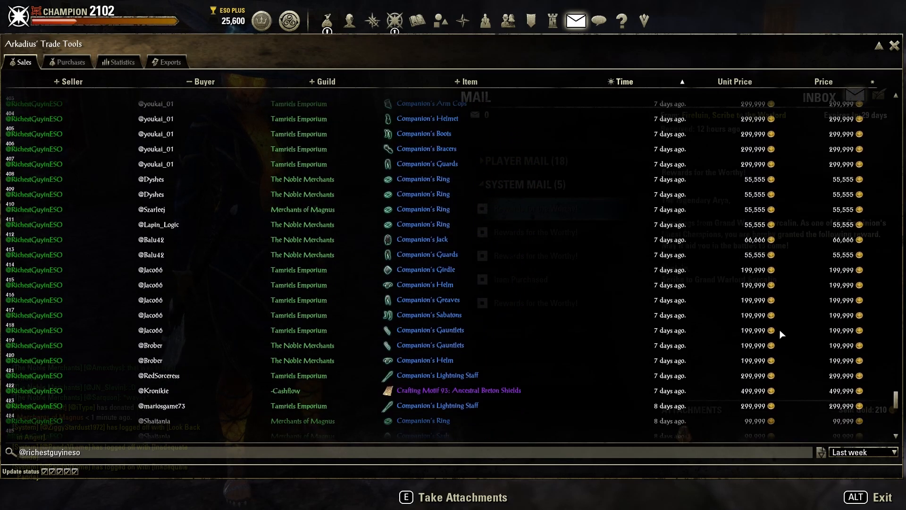
pyautogui.scroll(3)
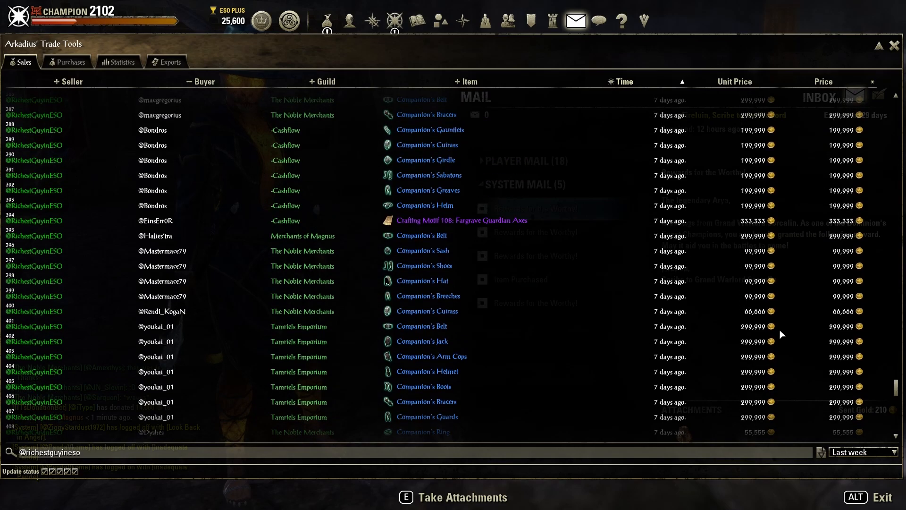
pyautogui.scroll(3)
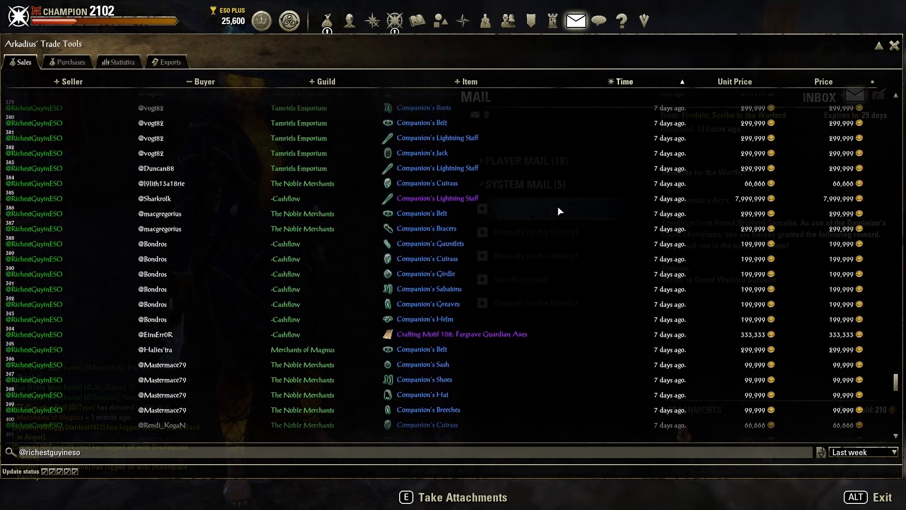
pyautogui.moveTo(742, 206)
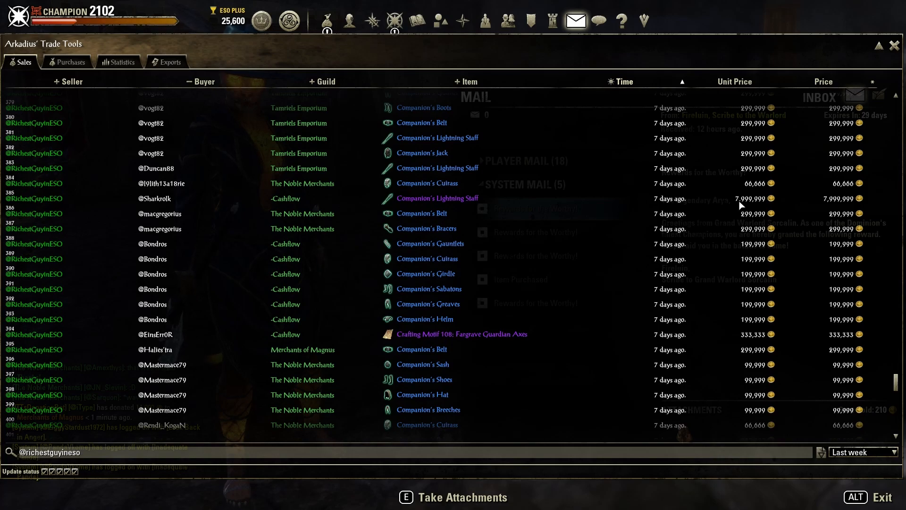
pyautogui.scroll(3)
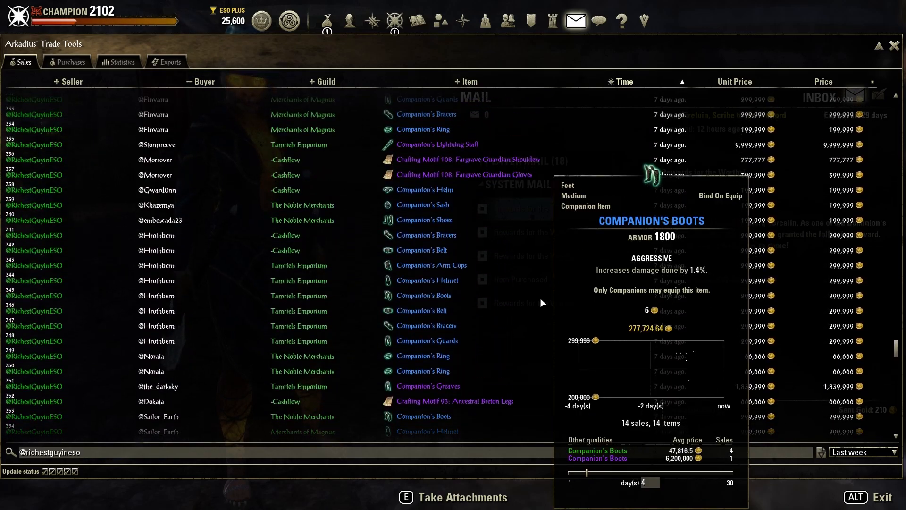
pyautogui.scroll(3)
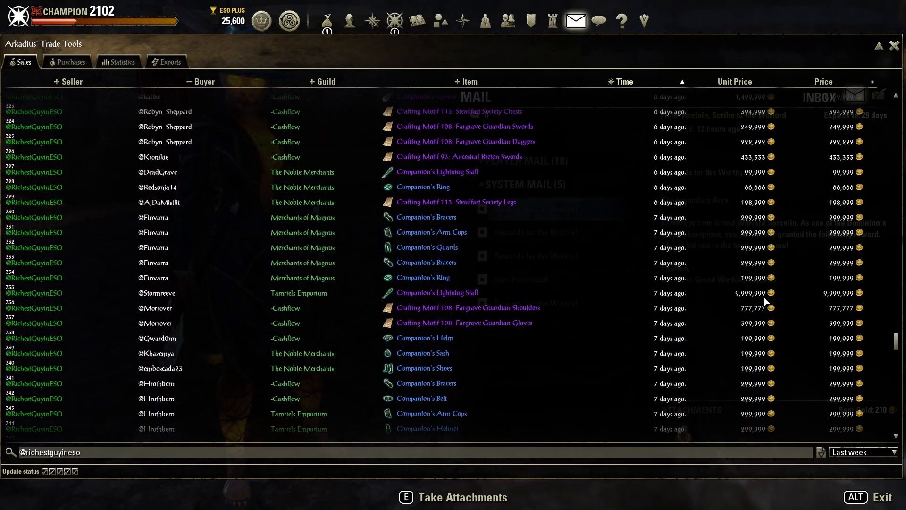
pyautogui.moveTo(780, 301)
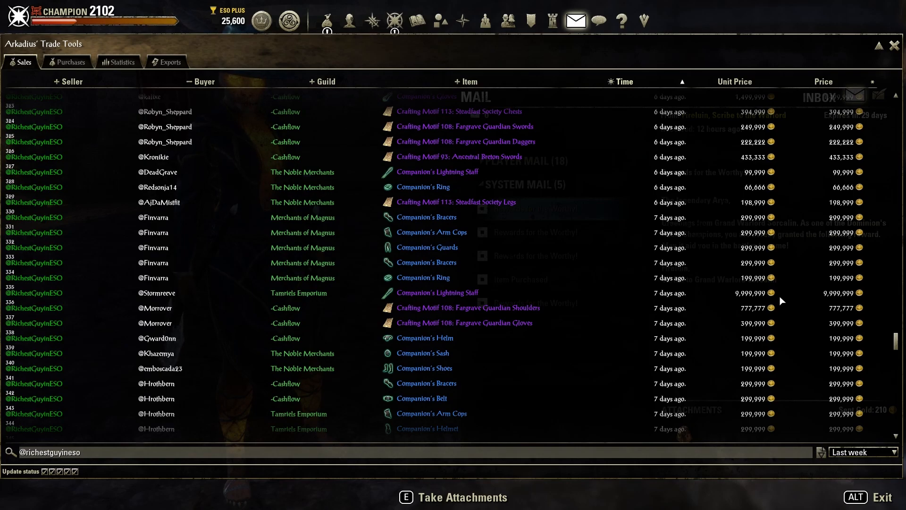
pyautogui.scroll(3)
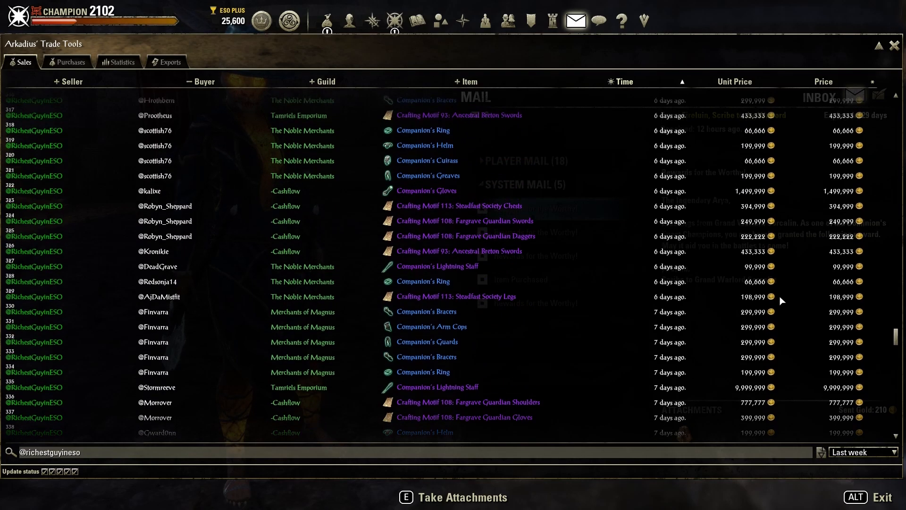
pyautogui.scroll(3)
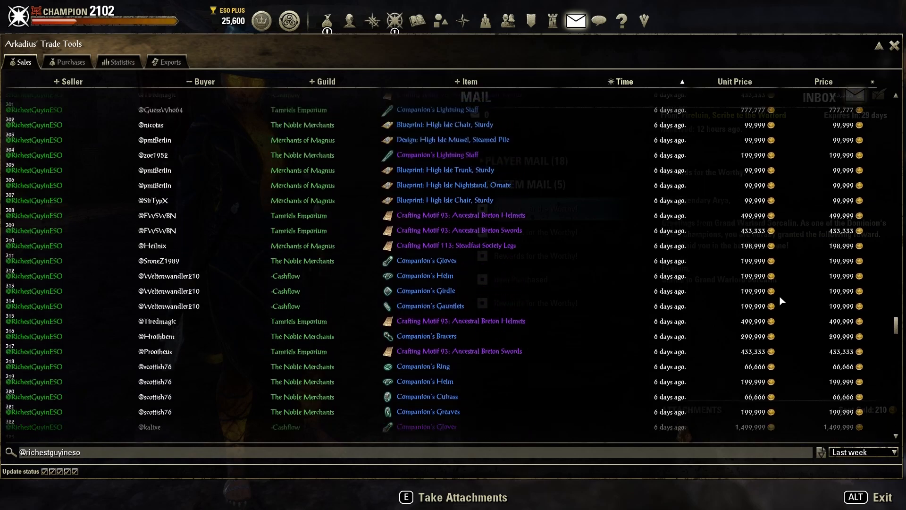
pyautogui.scroll(3)
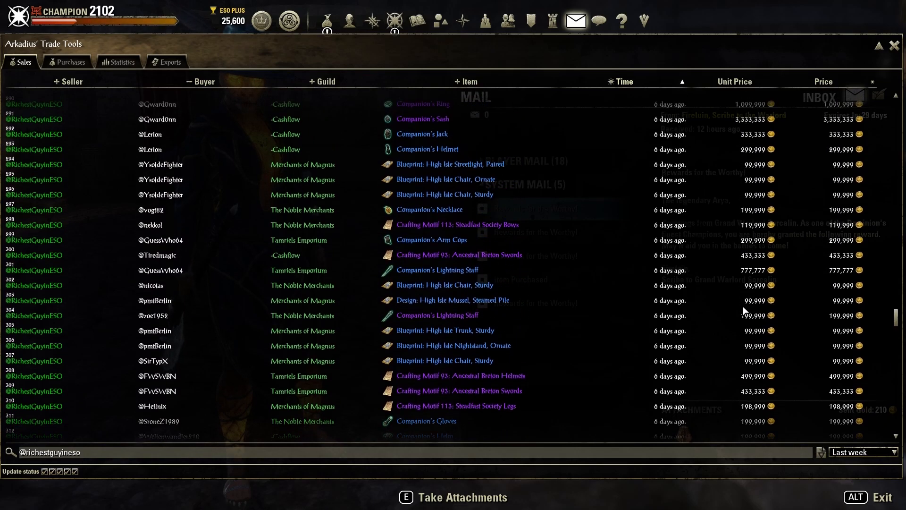
pyautogui.moveTo(773, 273)
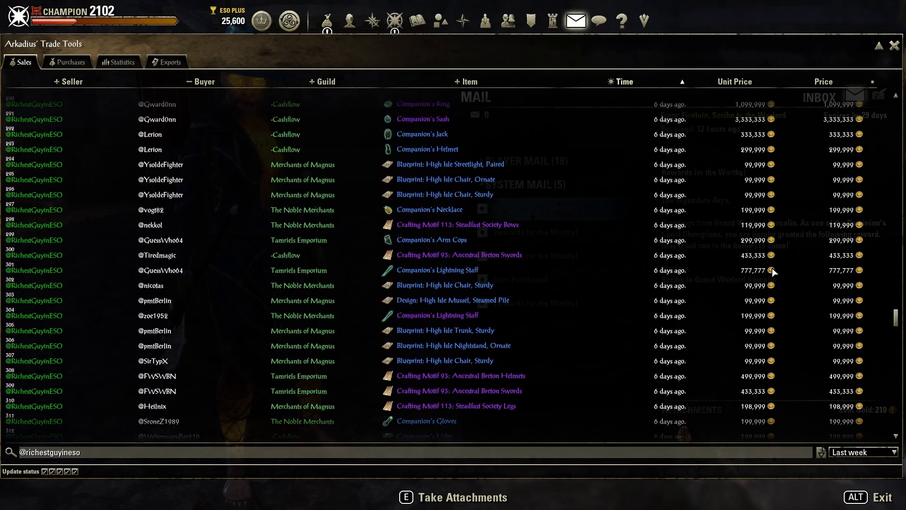
pyautogui.scroll(3)
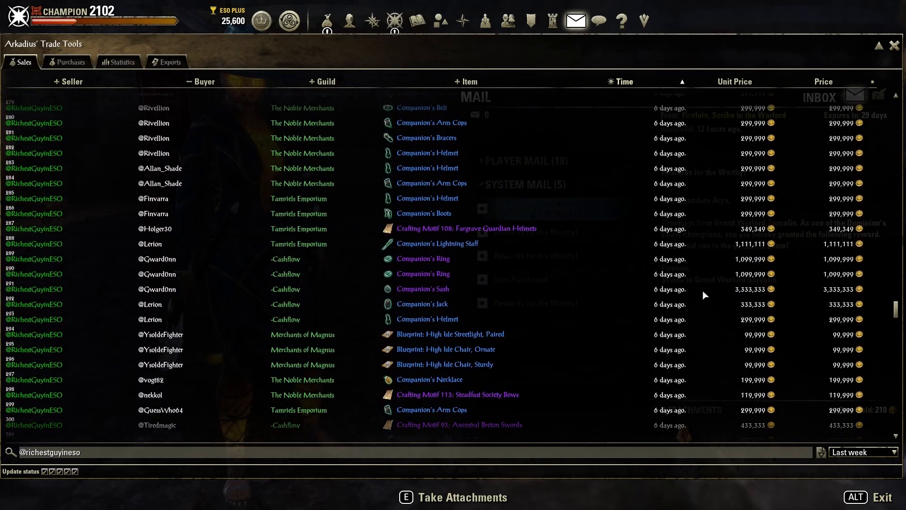
pyautogui.moveTo(766, 254)
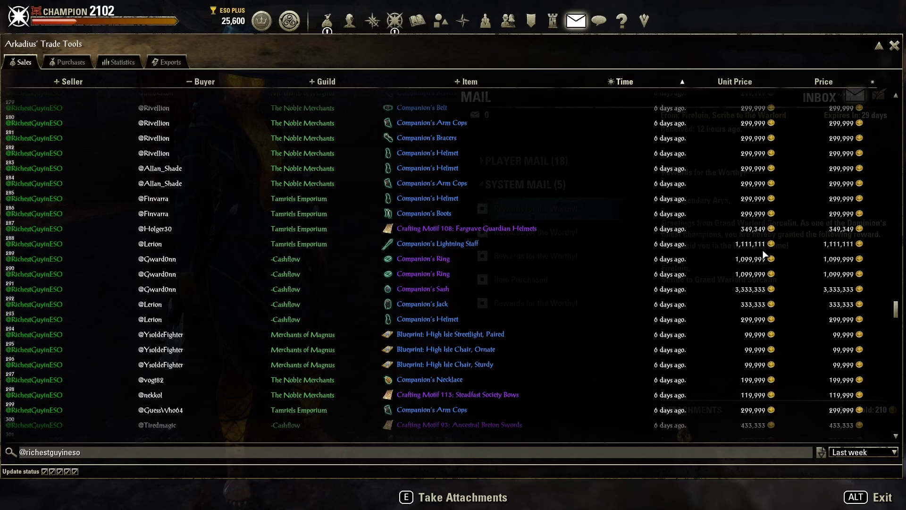
pyautogui.scroll(-3)
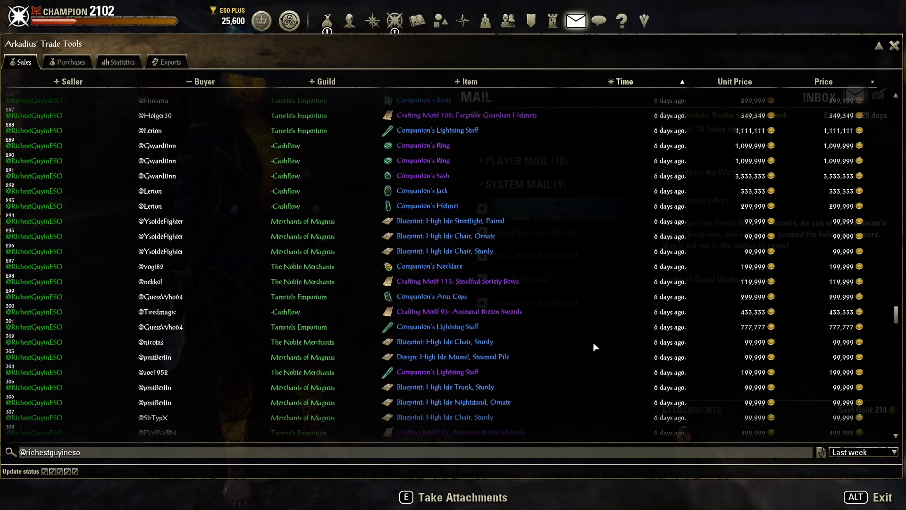
pyautogui.scroll(3)
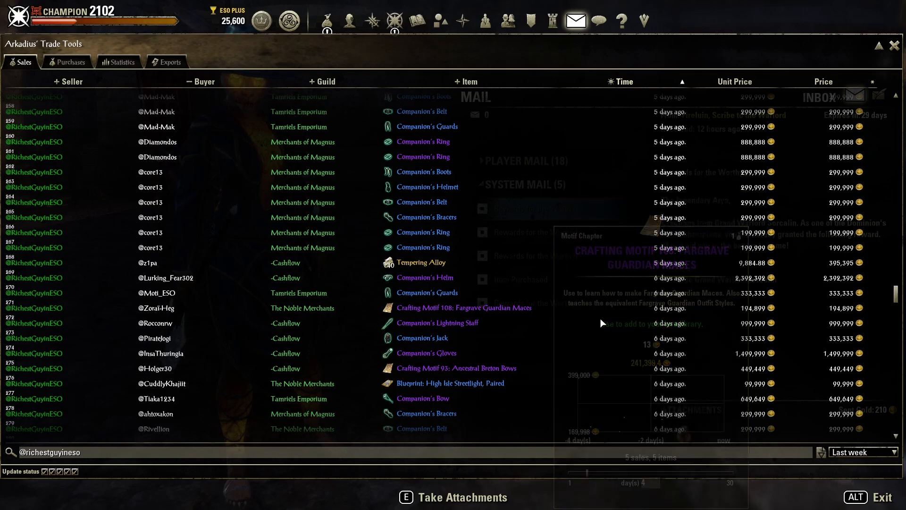
pyautogui.moveTo(603, 323)
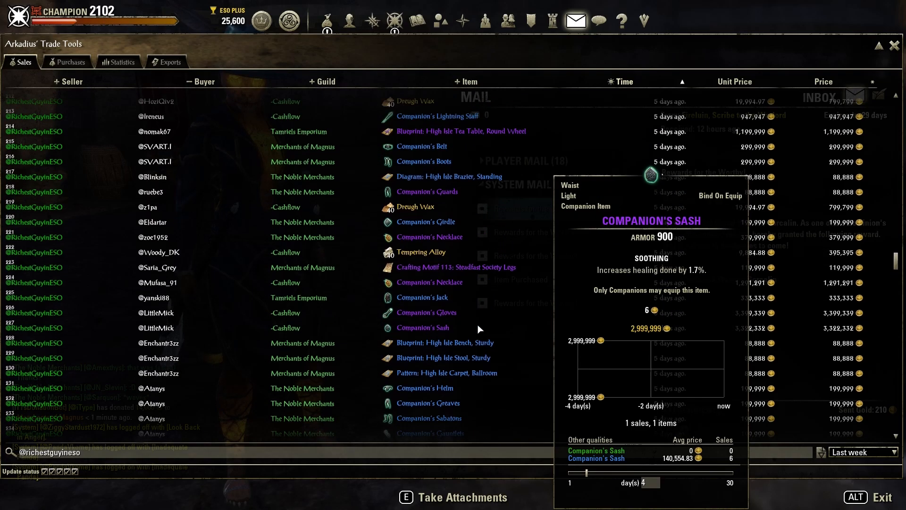
pyautogui.scroll(3)
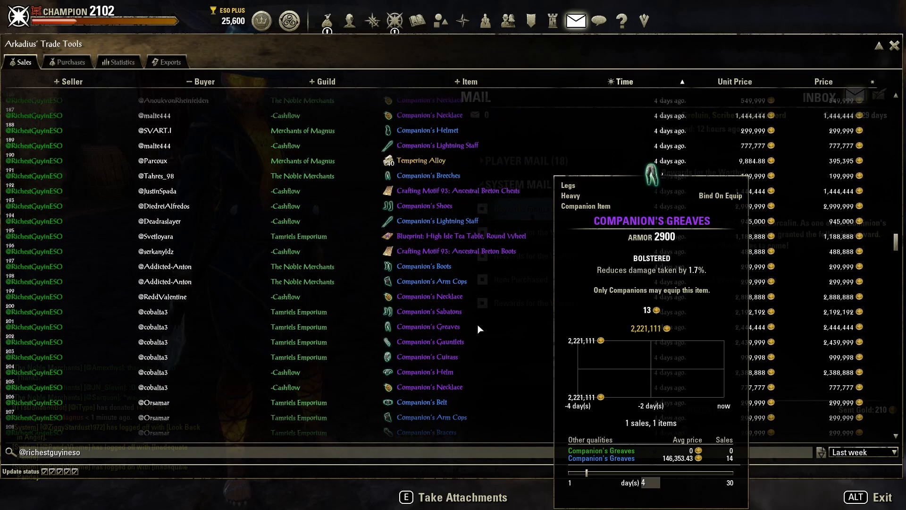
pyautogui.scroll(3)
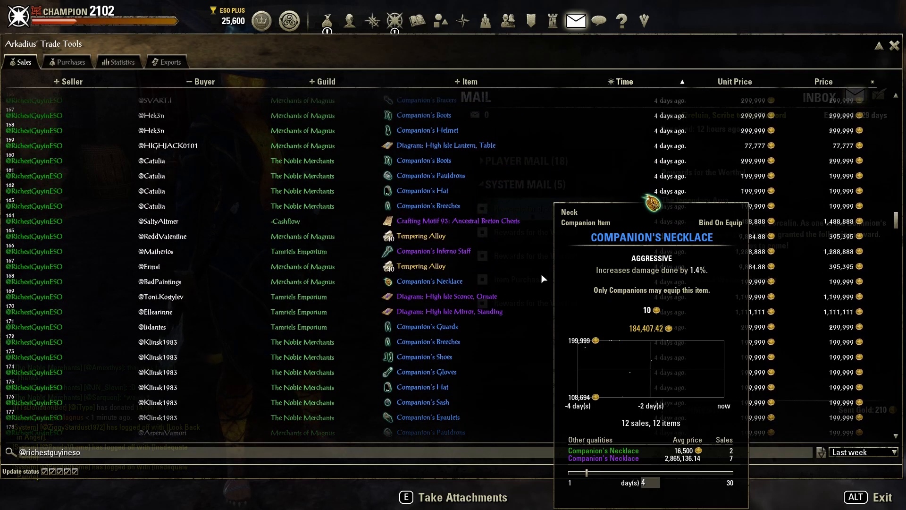
pyautogui.scroll(3)
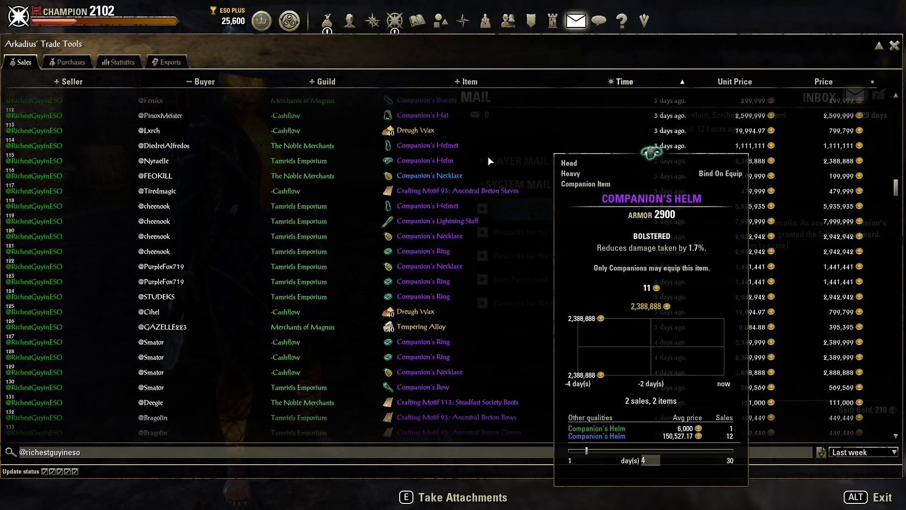
pyautogui.moveTo(572, 160)
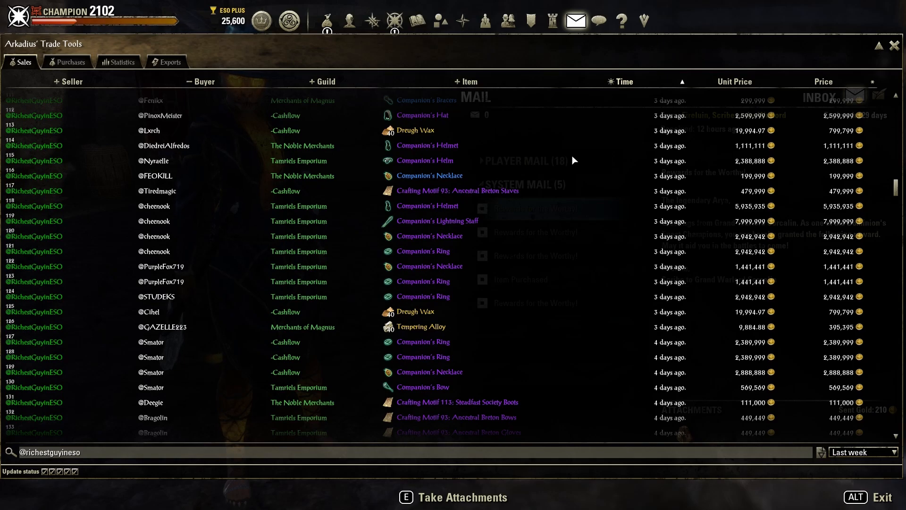
pyautogui.moveTo(145, 75)
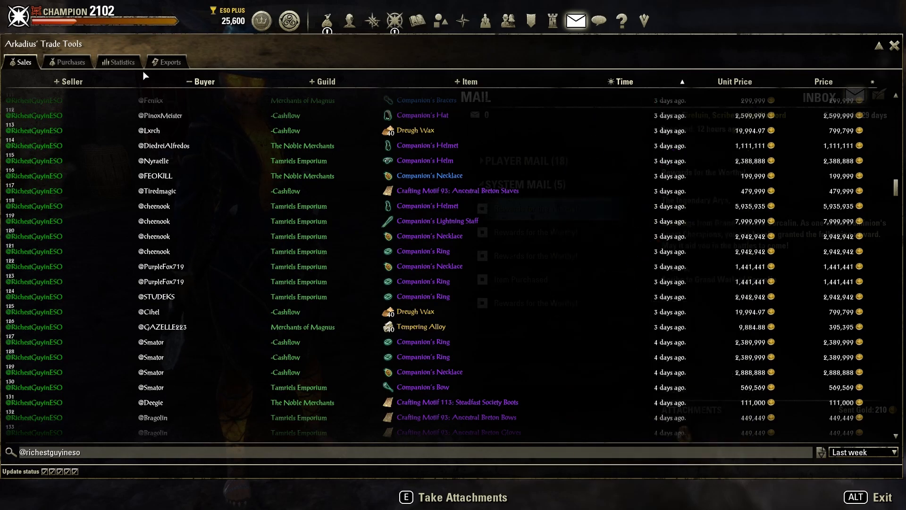
pyautogui.click(119, 62)
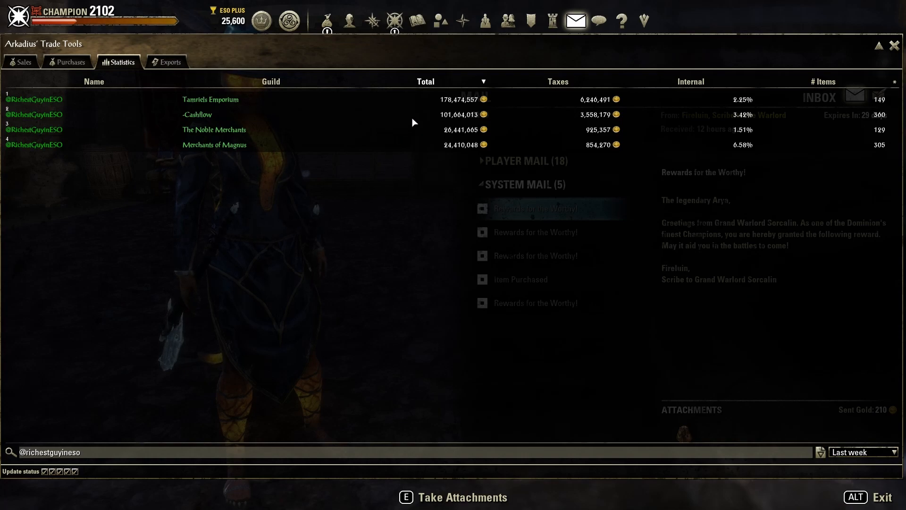
pyautogui.moveTo(434, 94)
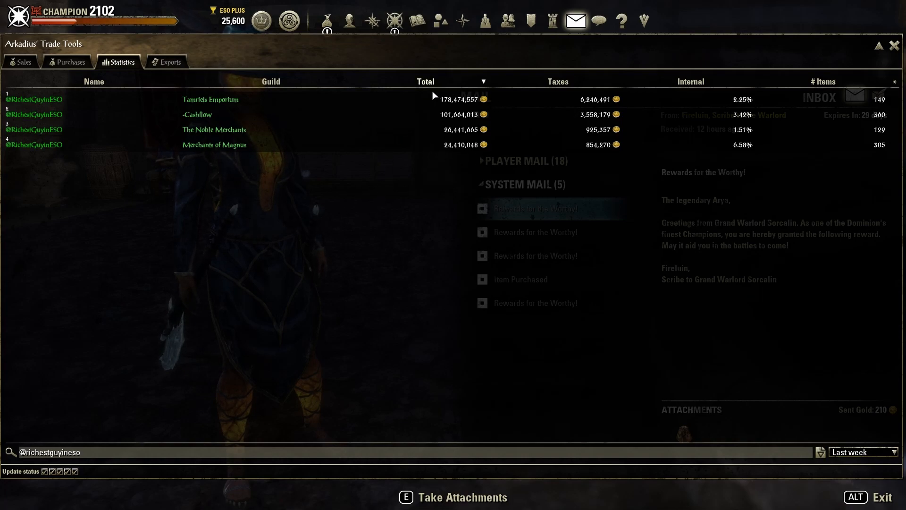
pyautogui.moveTo(442, 177)
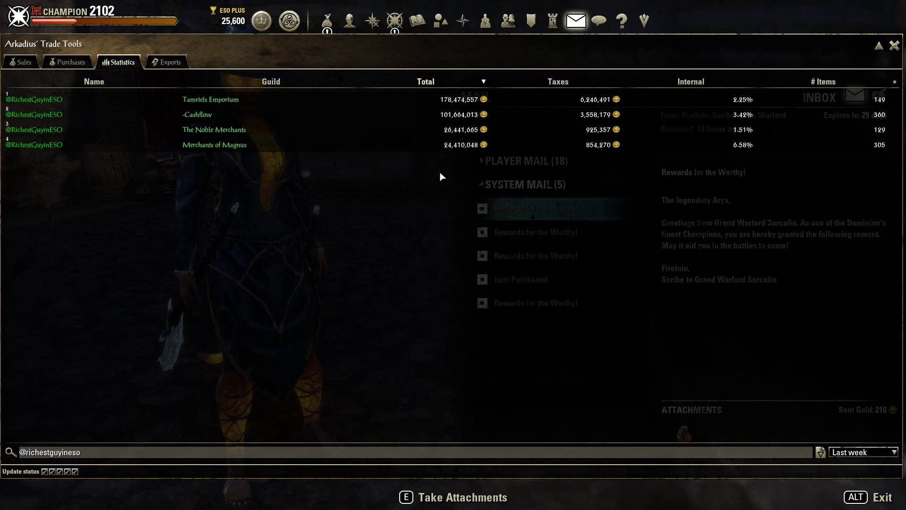
pyautogui.moveTo(429, 194)
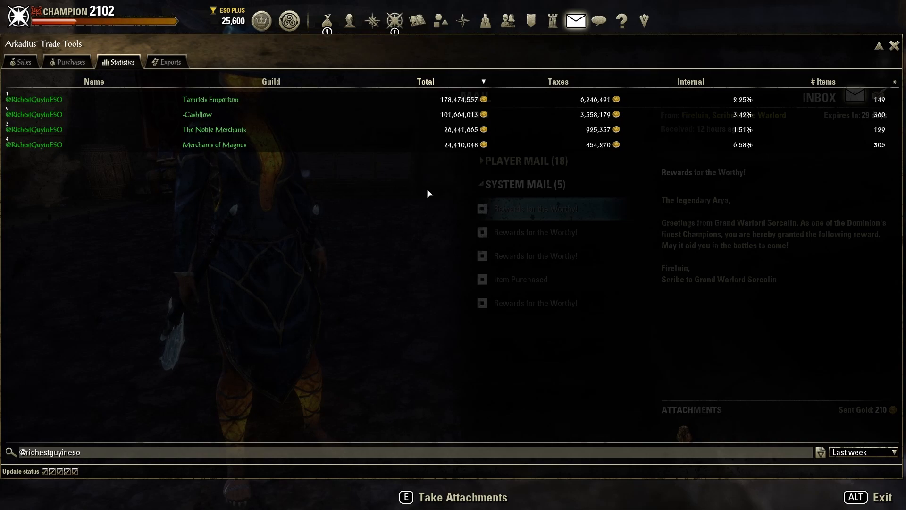